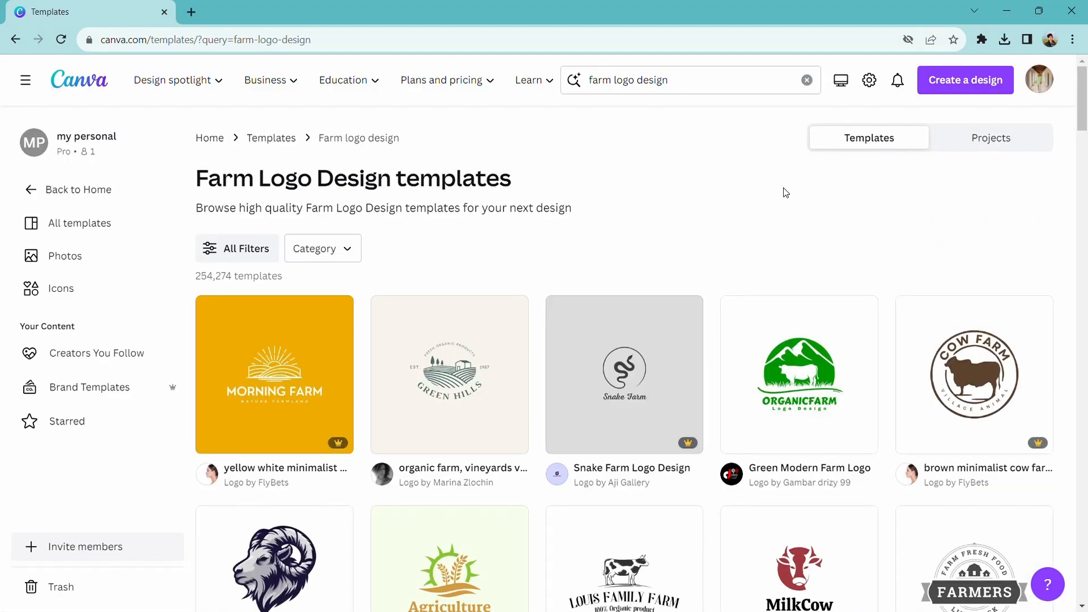
Step: Browse the logo templates gallery down to the green minimalist cattle farm logo
{"action": "scroll", "scroll_direction": "down", "scroll_amount": 3}
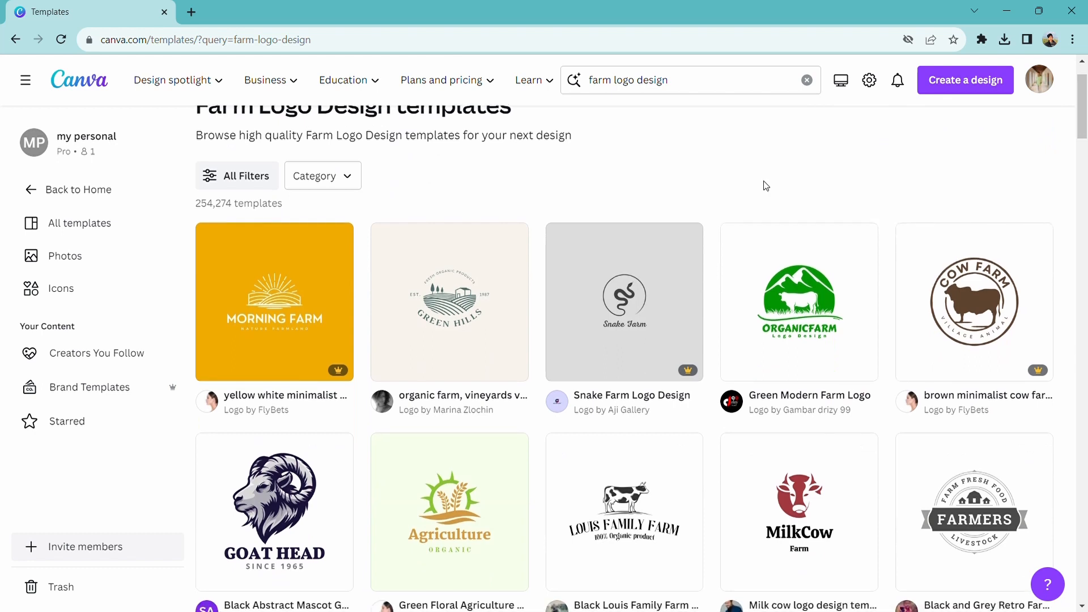
{"action": "scroll", "scroll_direction": "down", "scroll_amount": 3}
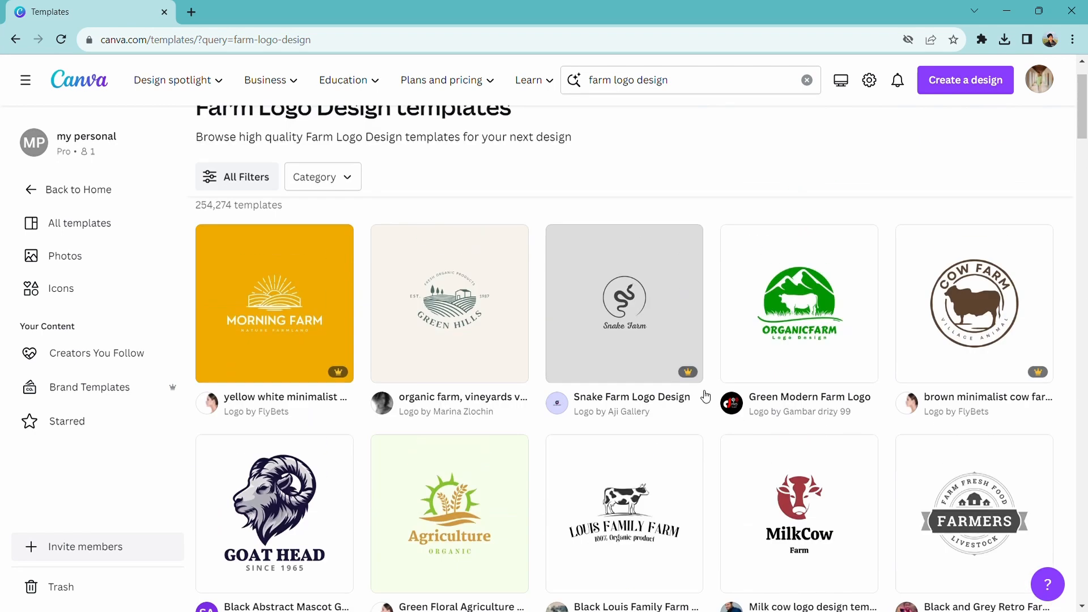
{"action": "left_click", "coordinate": [687, 80]}
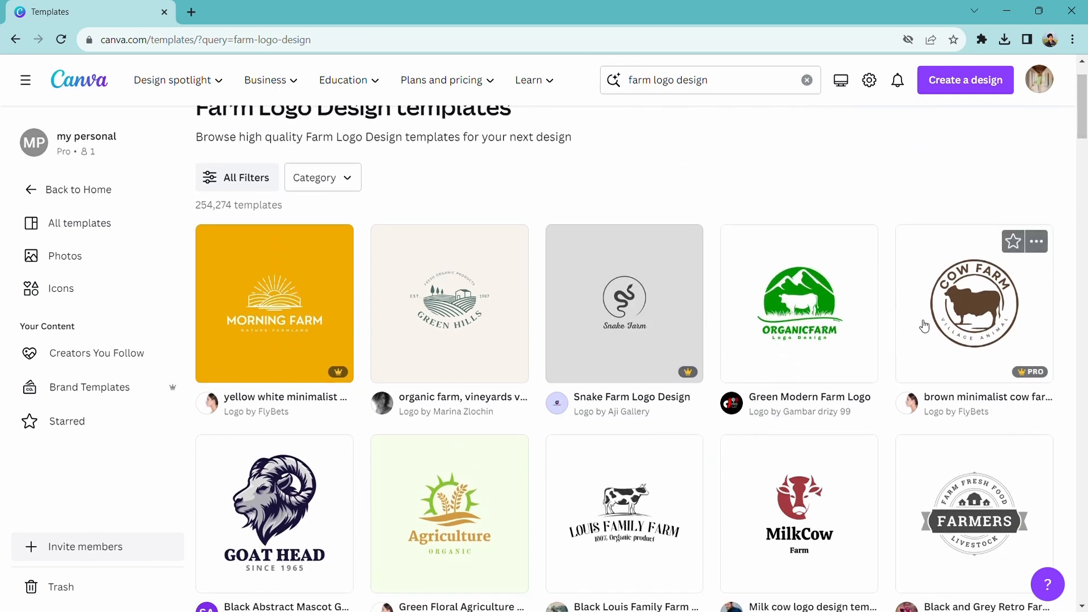
{"action": "scroll", "scroll_direction": "down", "scroll_amount": 3}
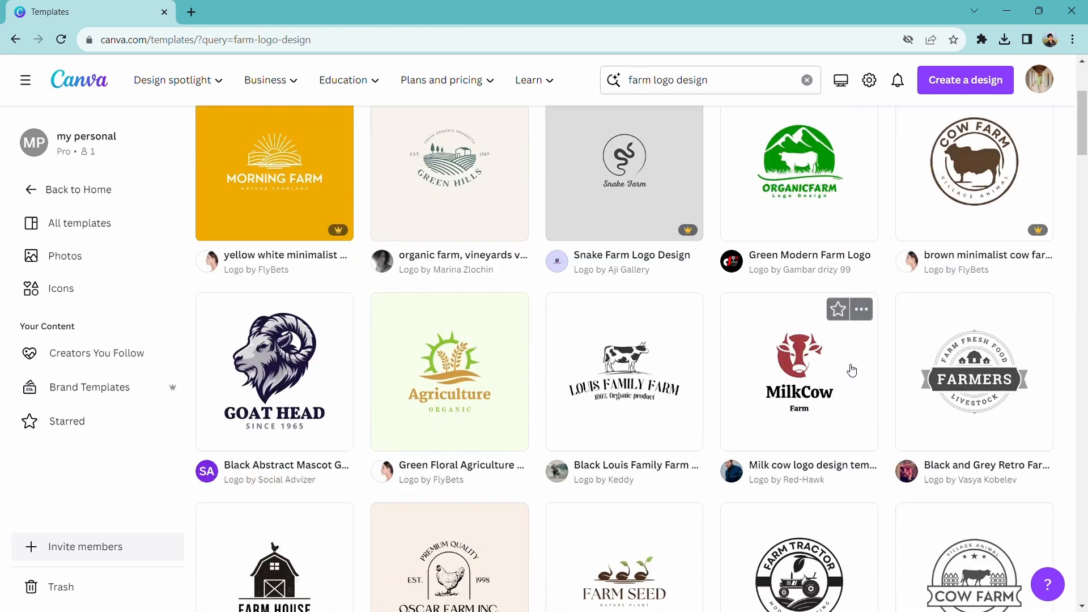
{"action": "scroll", "scroll_direction": "down", "scroll_amount": 3}
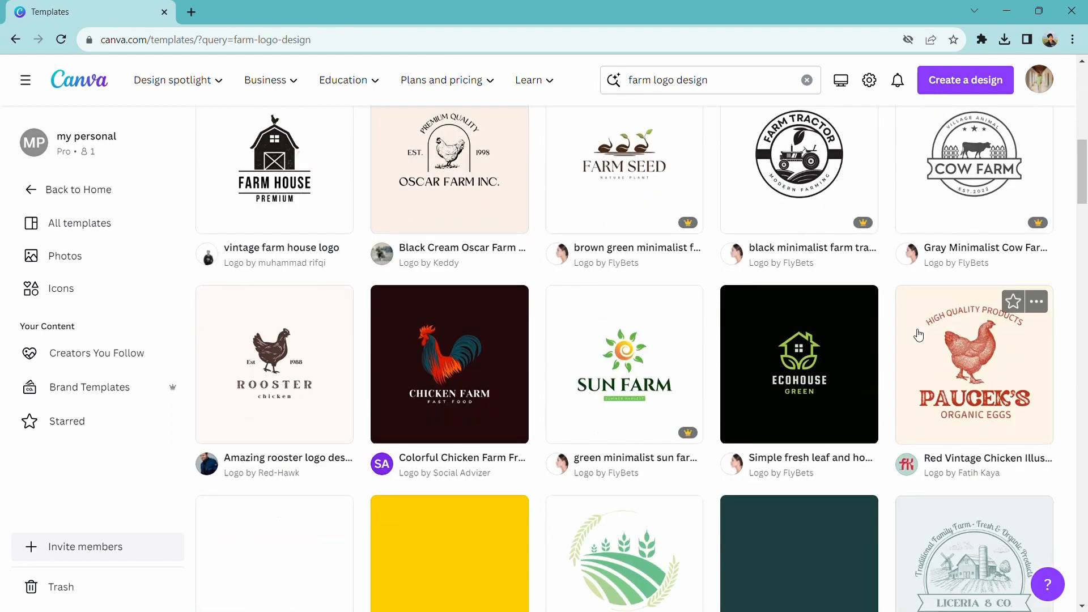
{"action": "scroll", "scroll_direction": "down", "scroll_amount": 3}
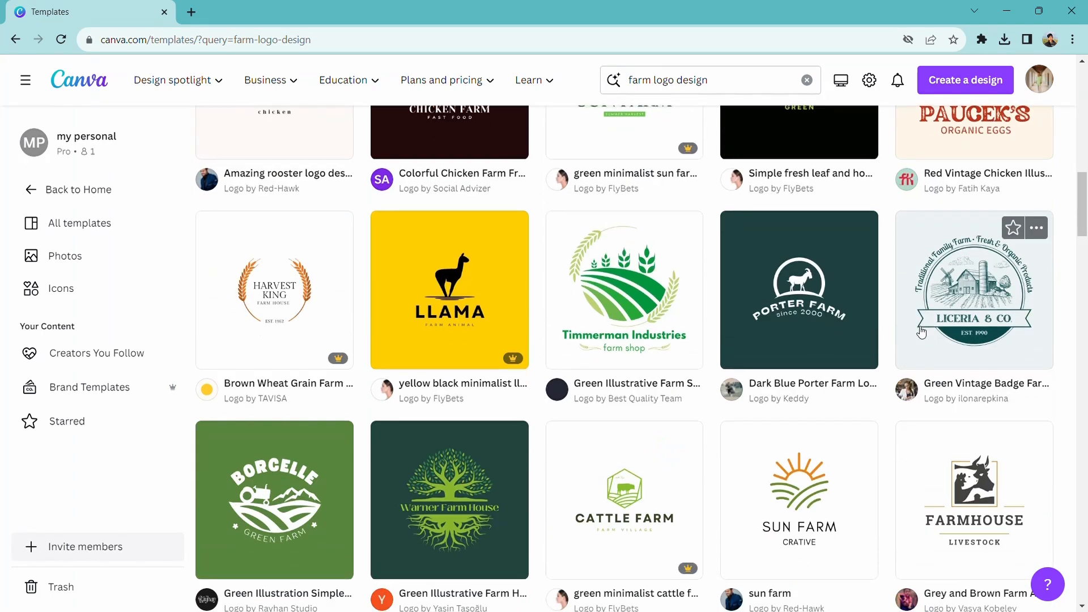
{"action": "scroll", "scroll_direction": "down", "scroll_amount": 3}
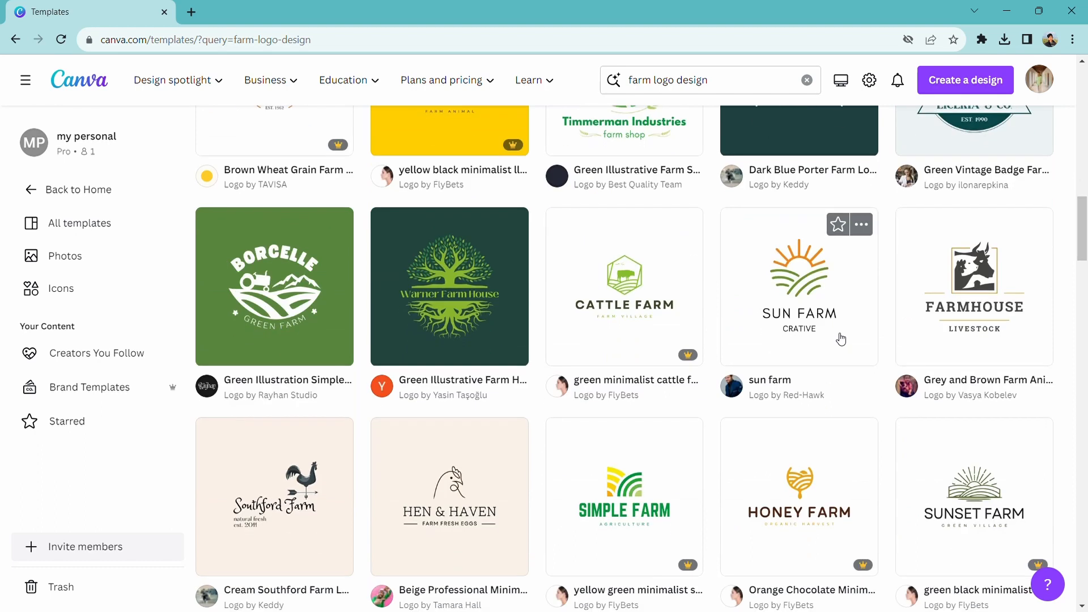
{"action": "scroll", "scroll_direction": "down", "scroll_amount": 3}
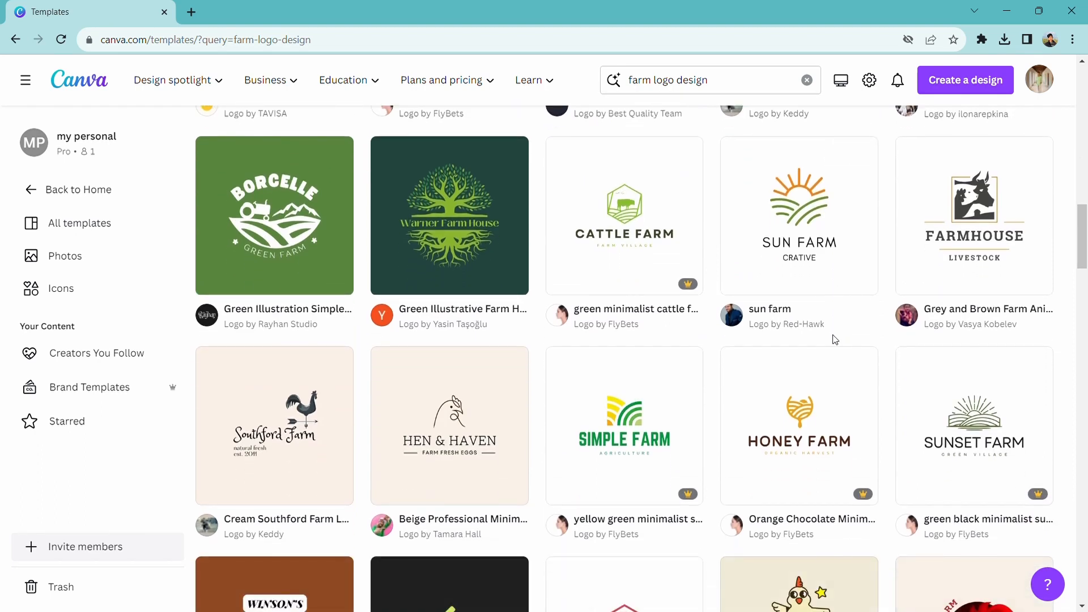
{"action": "scroll", "scroll_direction": "down", "scroll_amount": 3}
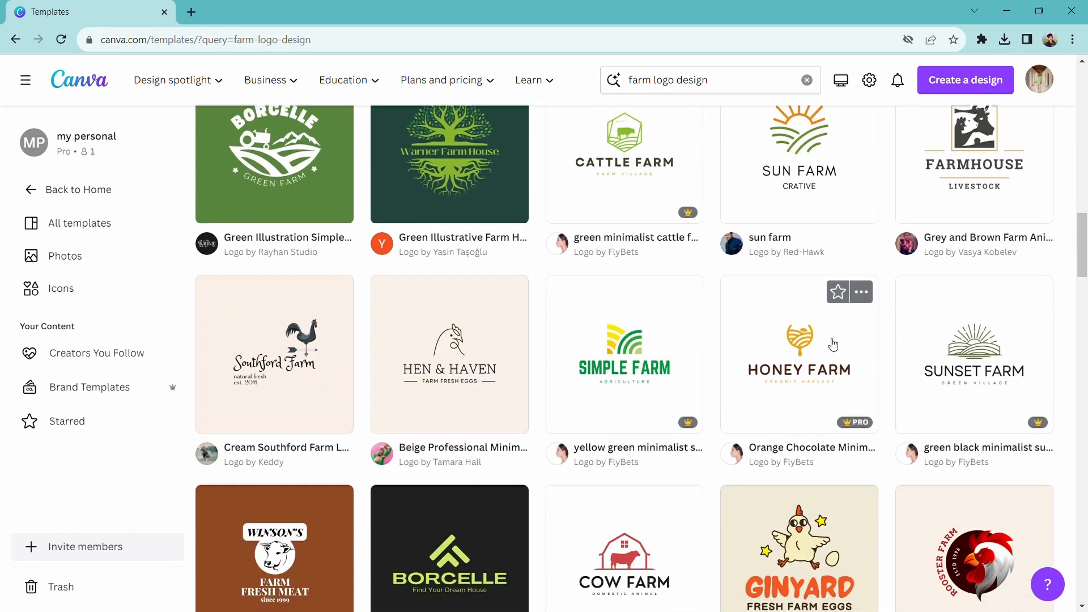
{"action": "scroll", "scroll_direction": "down", "scroll_amount": 3}
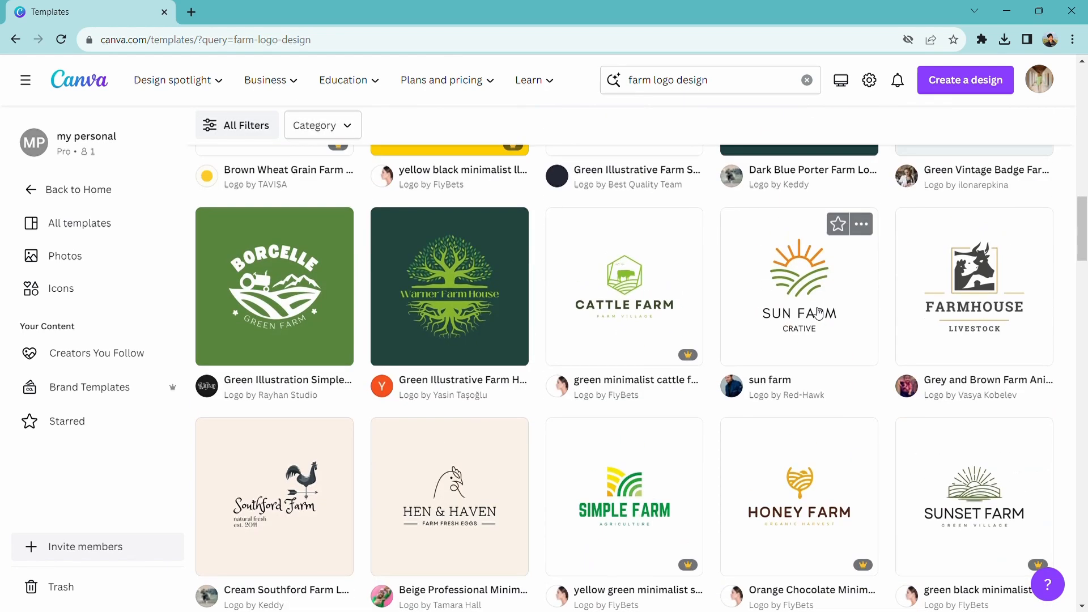
Step: Preview the cattle farm template and customize it as a new editable design
{"action": "left_click", "coordinate": [623, 287]}
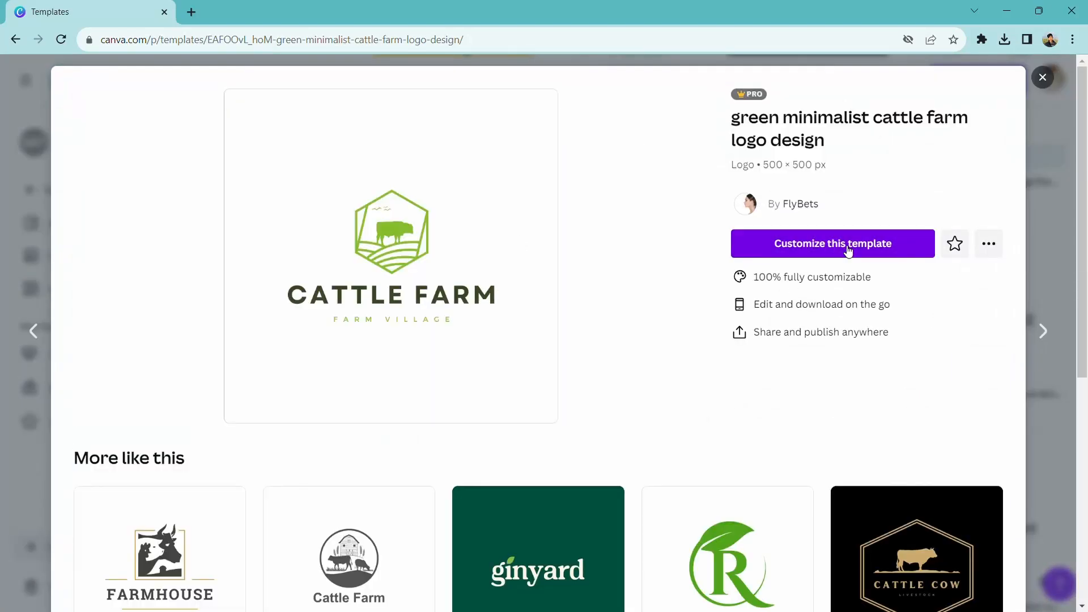
{"action": "left_click", "coordinate": [833, 243]}
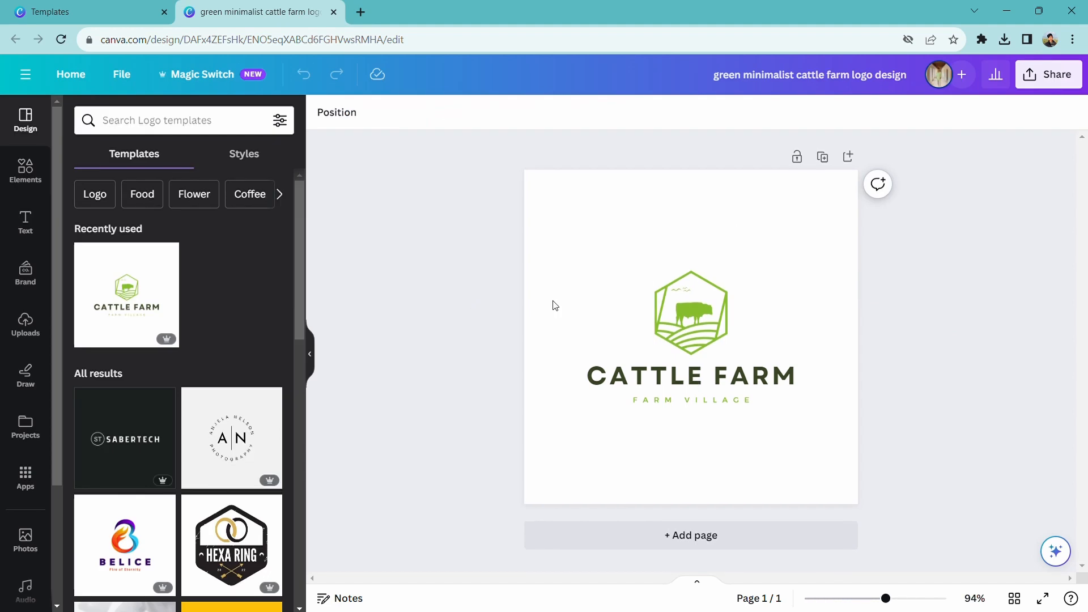
Step: With the hexagon emblem selected, search Elements for 'black soldier fly' and browse the fly graphics
{"action": "left_click", "coordinate": [691, 311]}
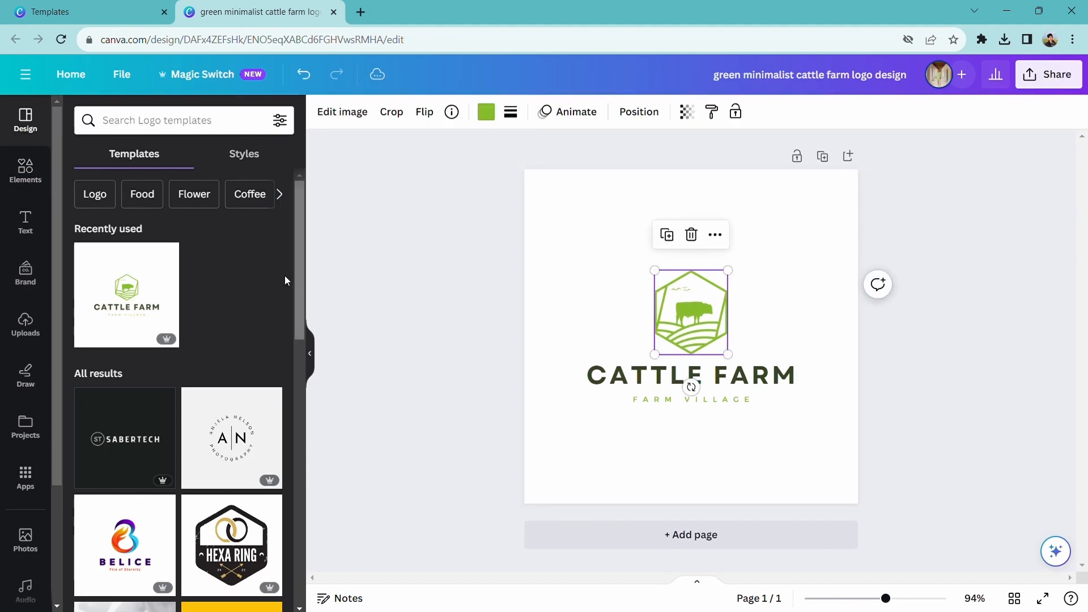
{"action": "left_click", "coordinate": [25, 170]}
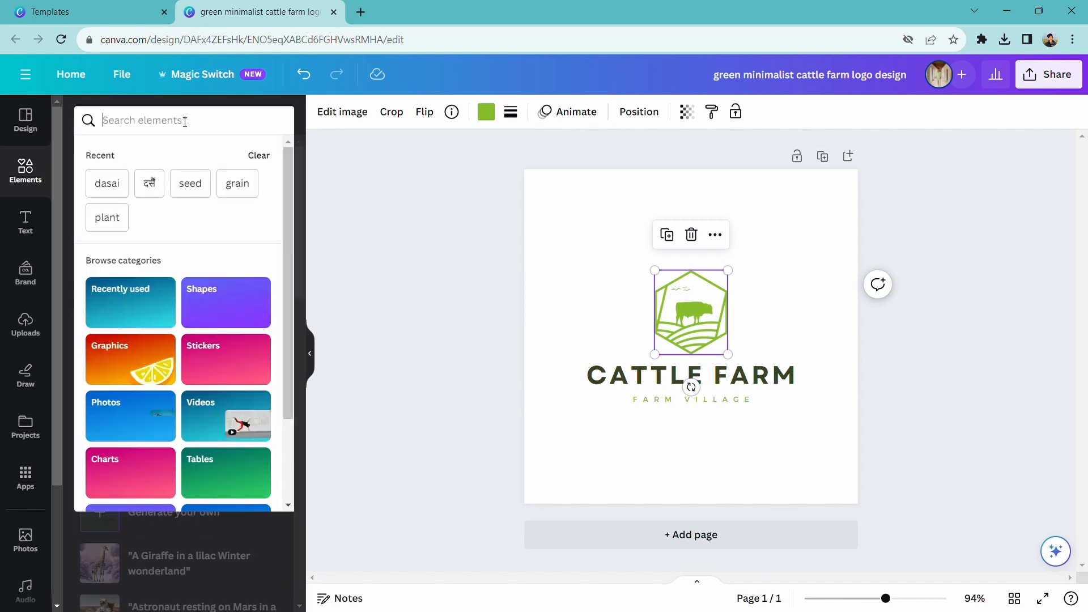
{"action": "type", "text": "fly"}
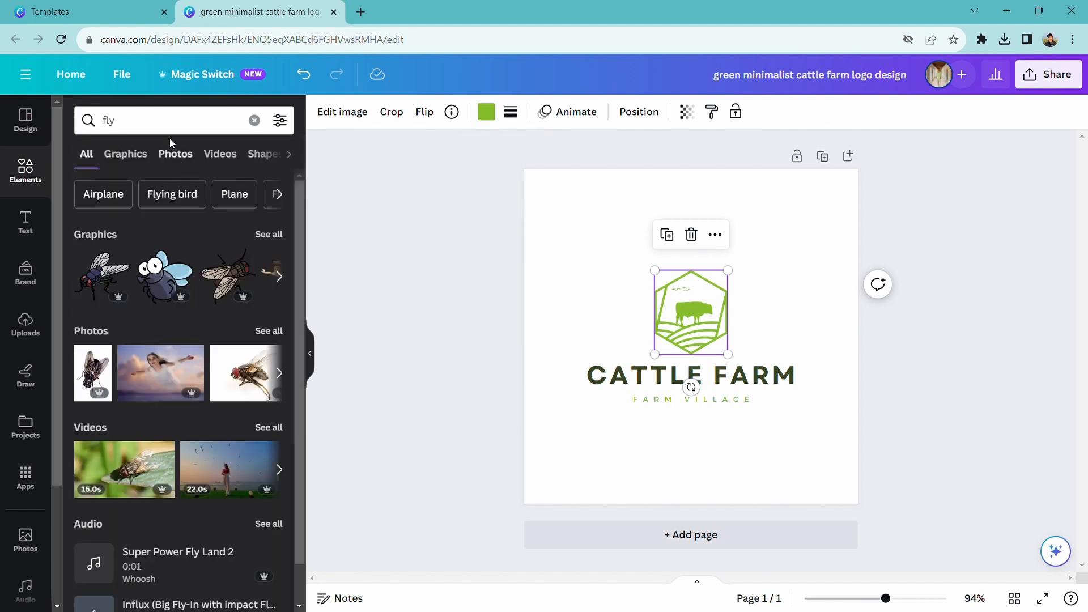
{"action": "type", "text": "b"}
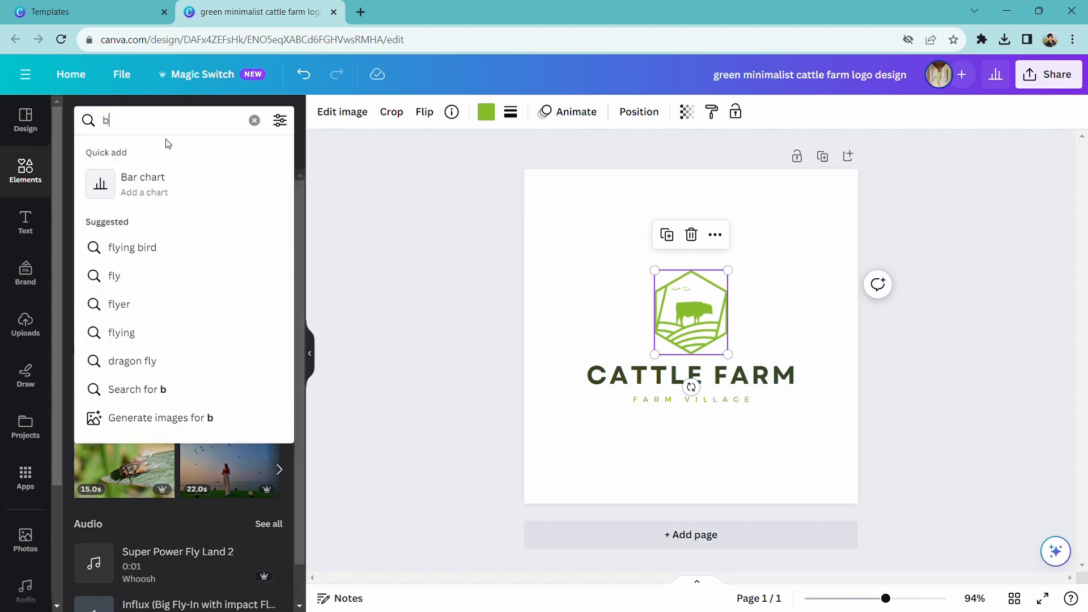
{"action": "type", "text": "black soldier fly"}
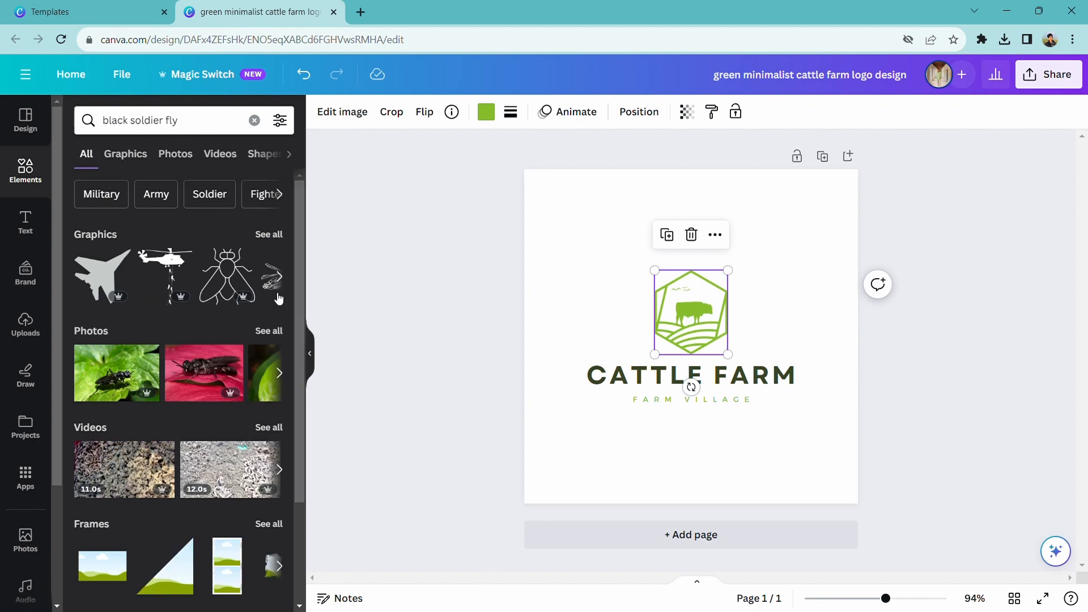
{"action": "left_click", "coordinate": [279, 276]}
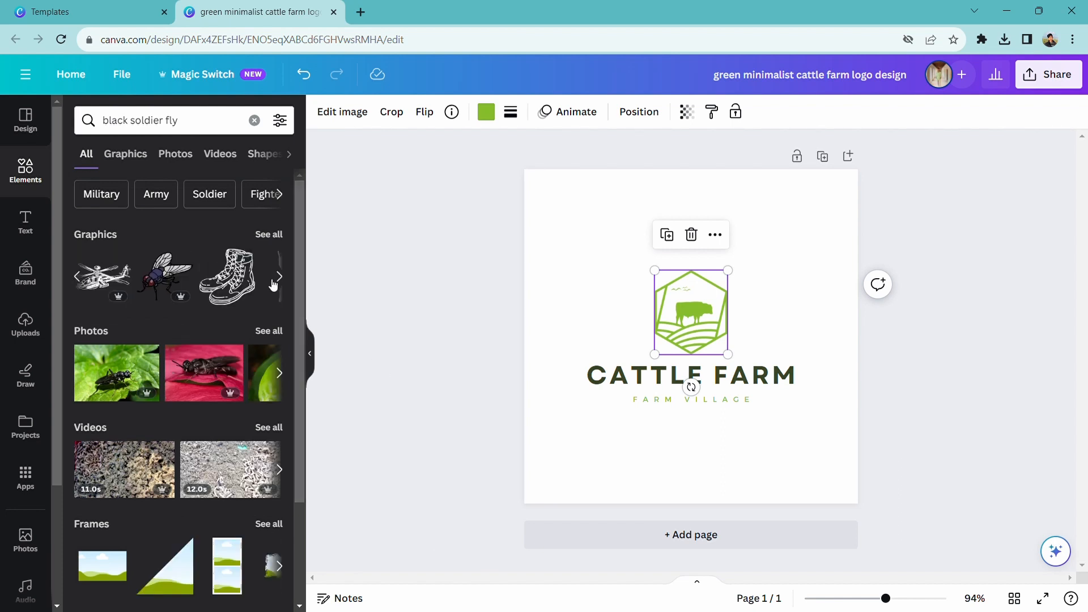
{"action": "left_click", "coordinate": [279, 276]}
{"action": "type", "text": "diptera"}
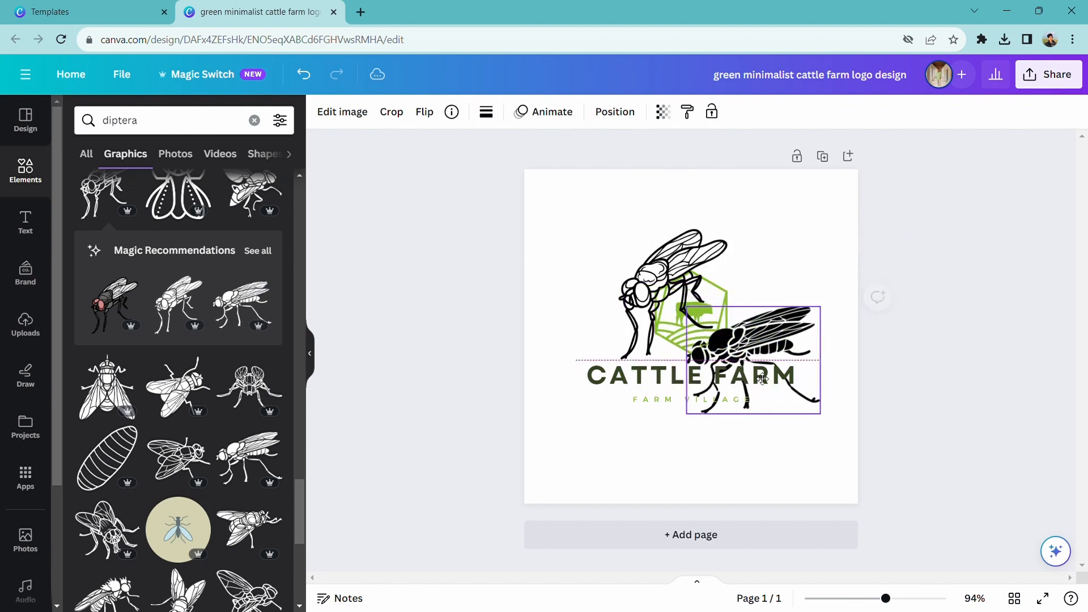
Step: Move the sideways fly graphic to the right, beside the hexagon emblem
{"action": "left_click_drag", "start_coordinate": [754, 361], "coordinate": [805, 353]}
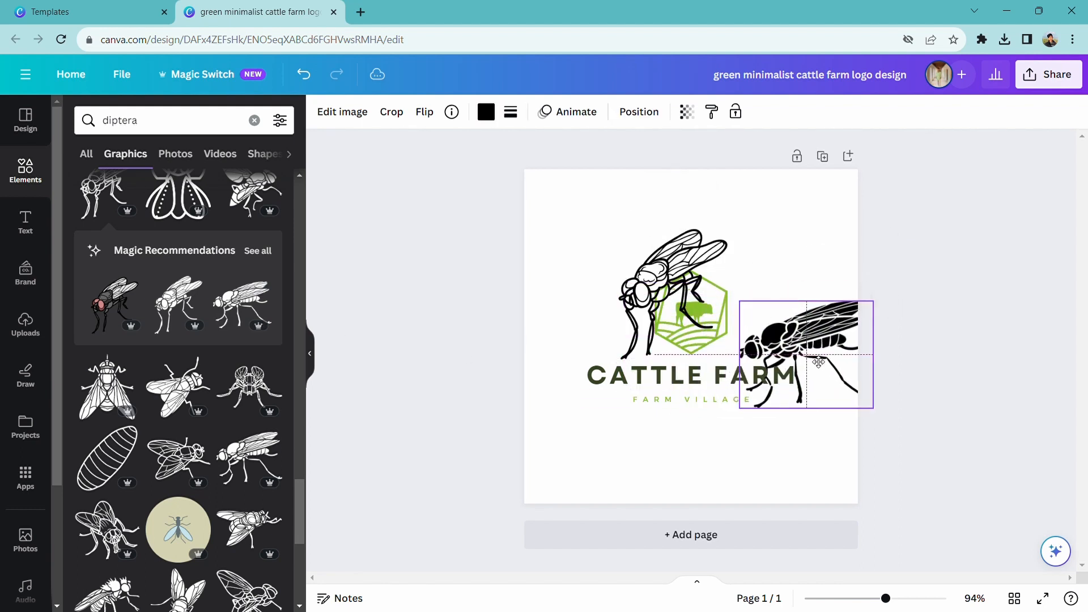
{"action": "left_click_drag", "start_coordinate": [818, 362], "coordinate": [797, 316]}
{"action": "type", "text": "N"}
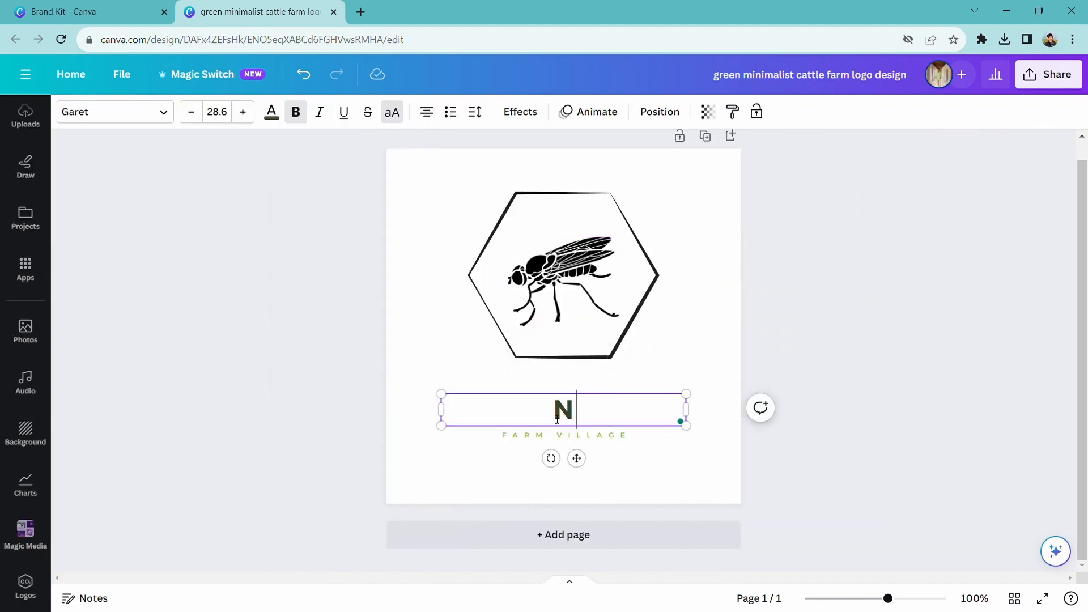
Step: Retype the heading as NUTRI-WING and select the FARM VILLAGE tagline
{"action": "type", "text": "UTRI"}
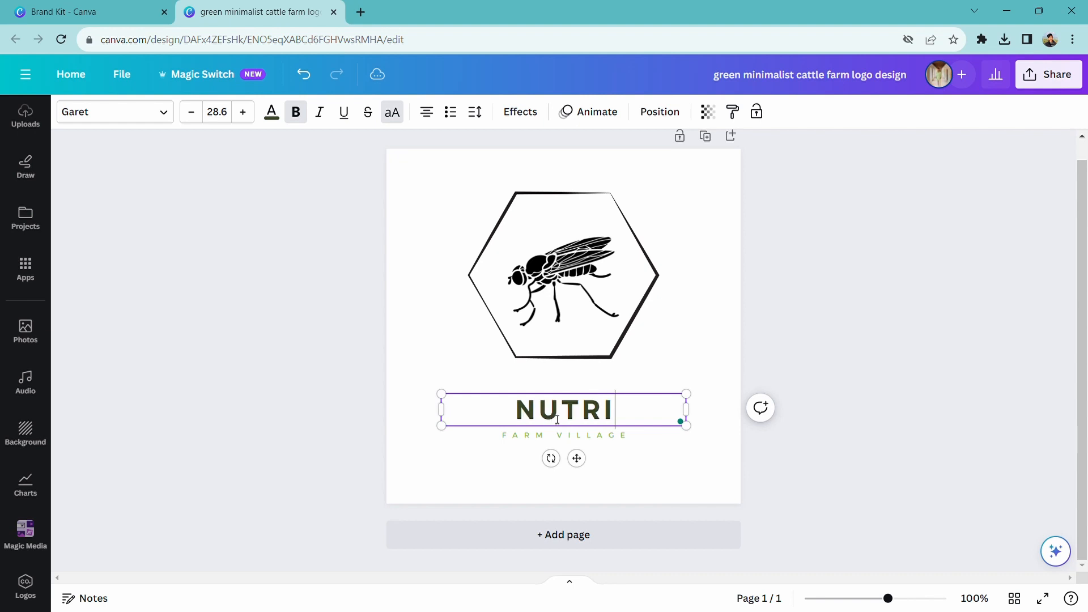
{"action": "type", "text": "-WING"}
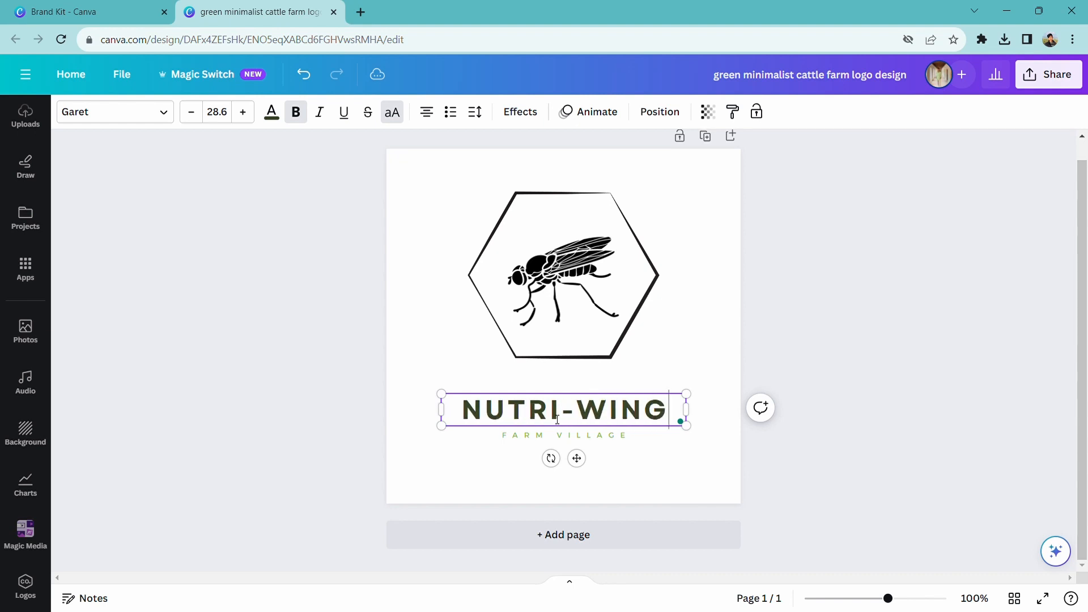
{"action": "left_click", "coordinate": [563, 436]}
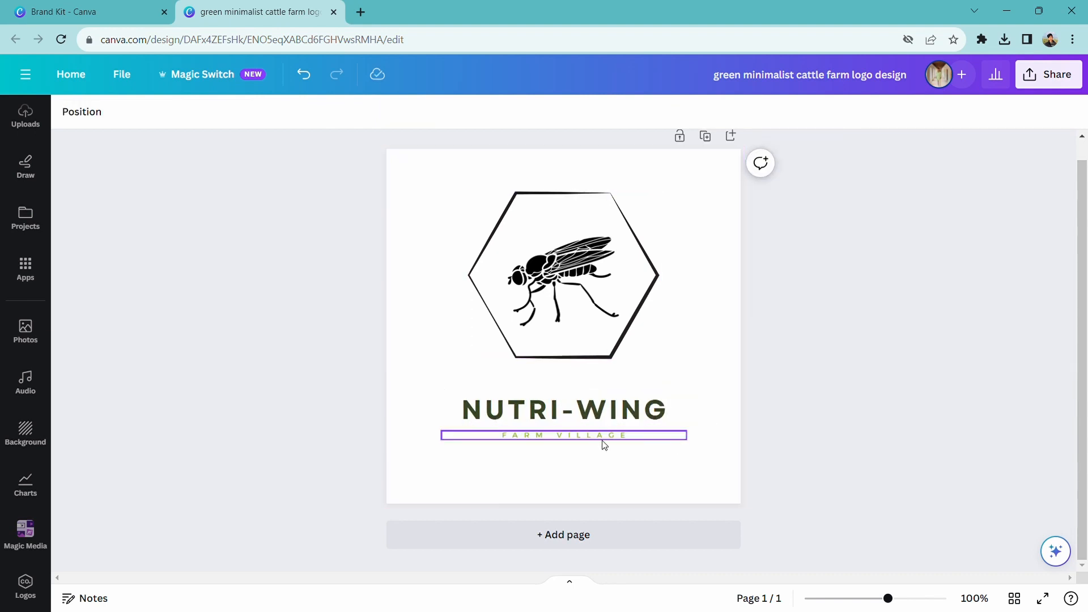
Step: Replace the tagline with A STEP TOWARDS SUSTAINABILITY in green
{"action": "left_click", "coordinate": [227, 273]}
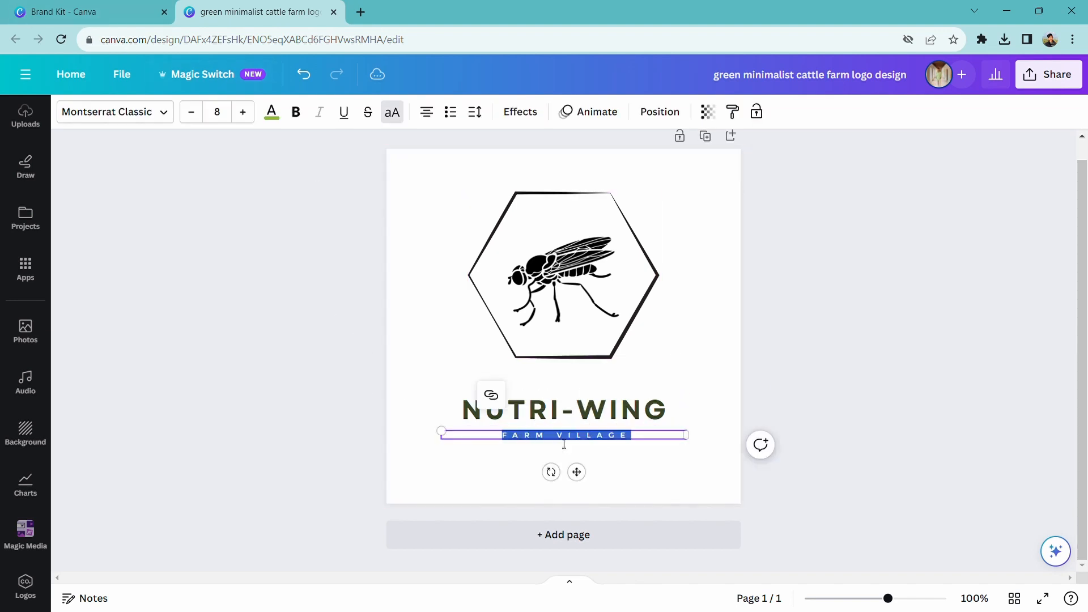
{"action": "type", "text": "A STEP TOWARD"}
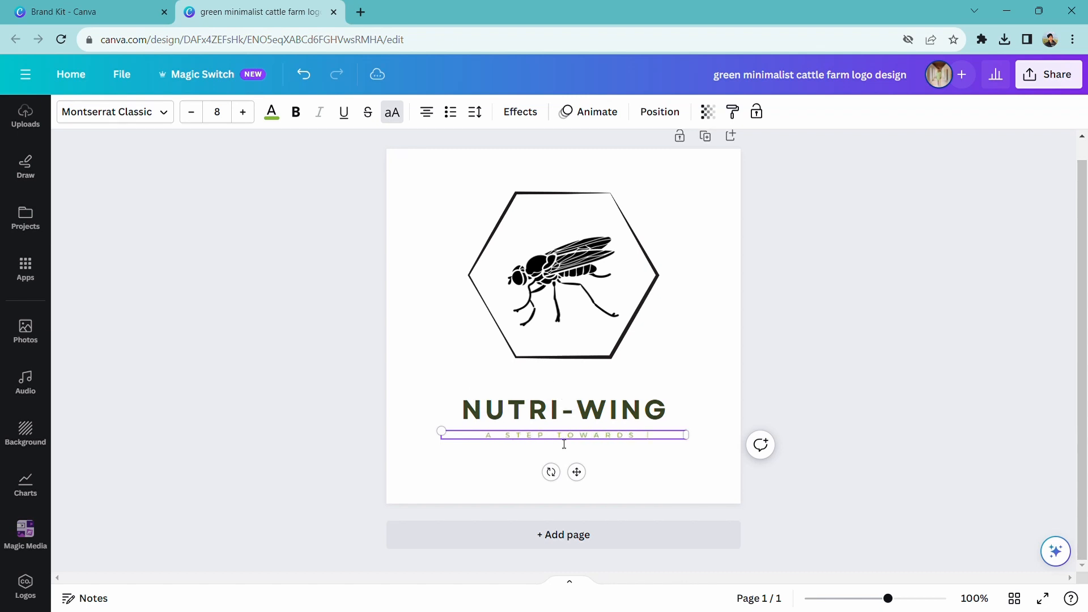
{"action": "type", "text": "SUSTAINABILITY"}
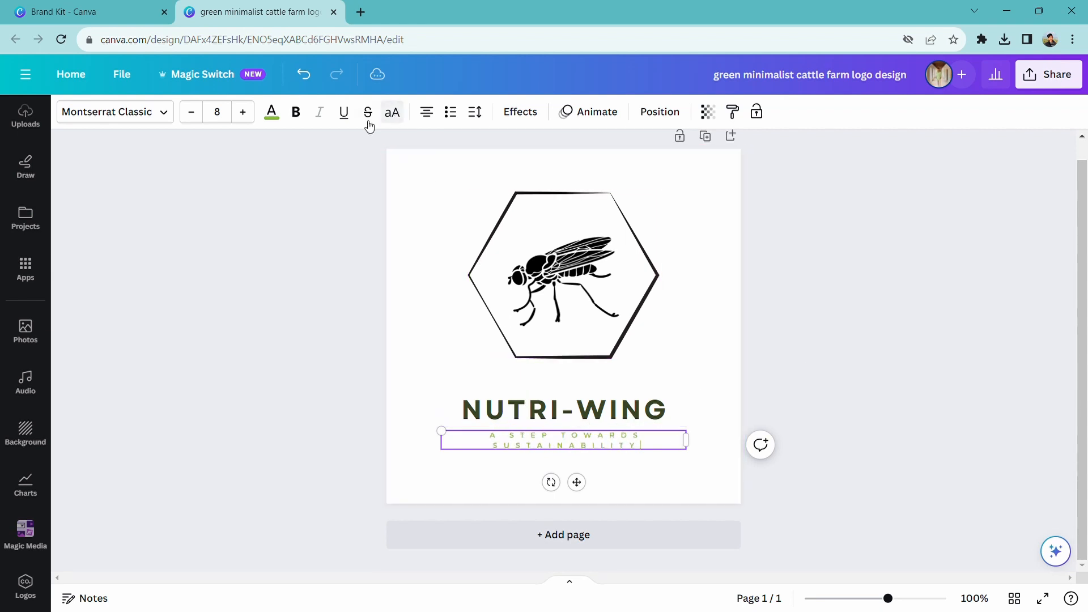
{"action": "left_click", "coordinate": [295, 112]}
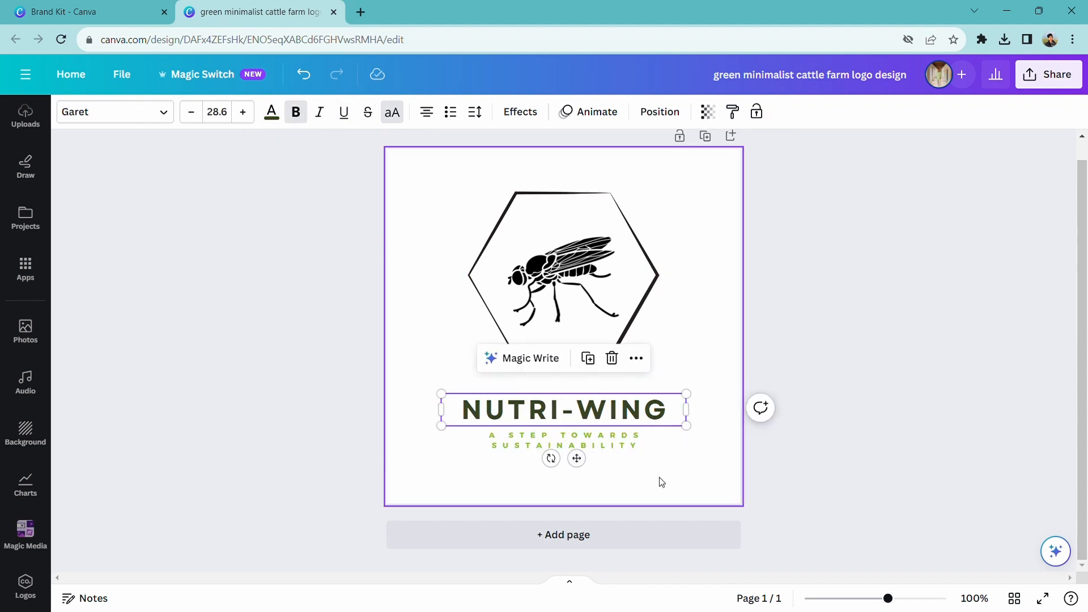
Step: Tighten the tagline's letter spacing from 800 to about 412 so it fits on one line
{"action": "left_click", "coordinate": [475, 111]}
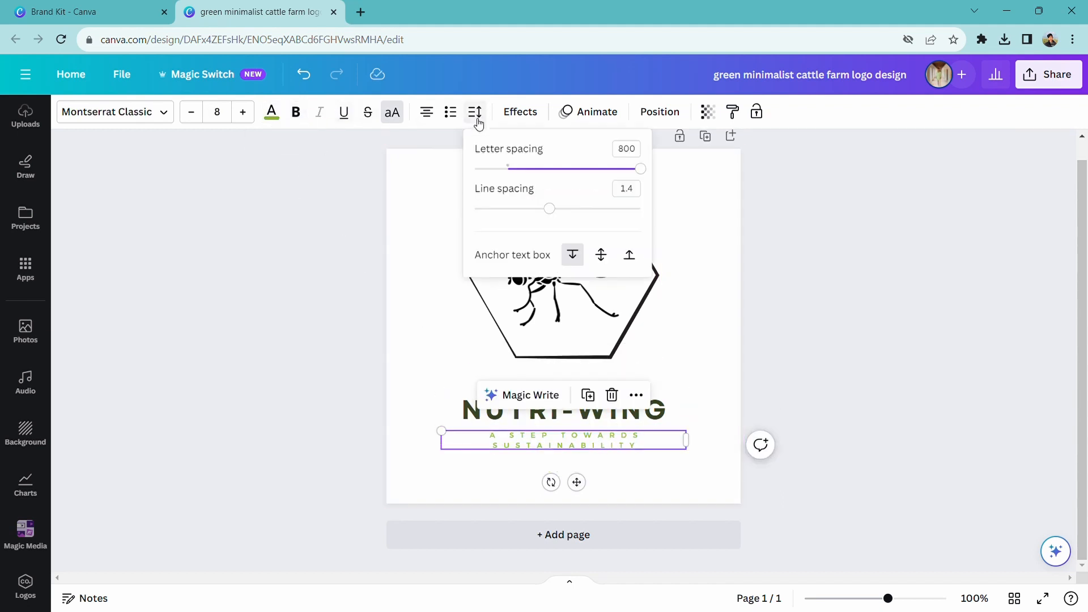
{"action": "left_click_drag", "start_coordinate": [640, 168], "coordinate": [577, 168]}
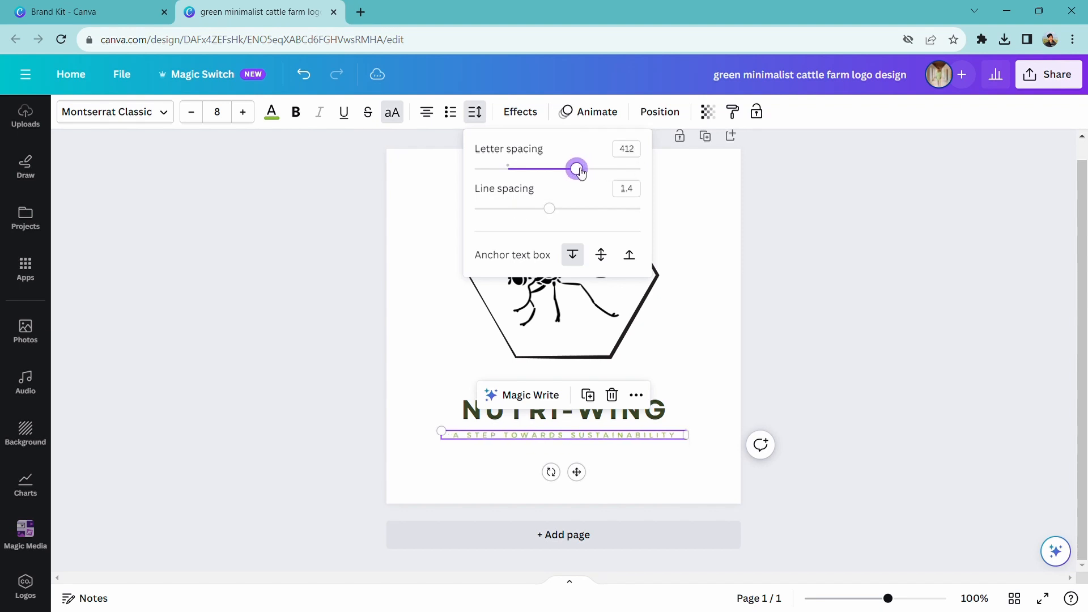
{"action": "left_click", "coordinate": [697, 288]}
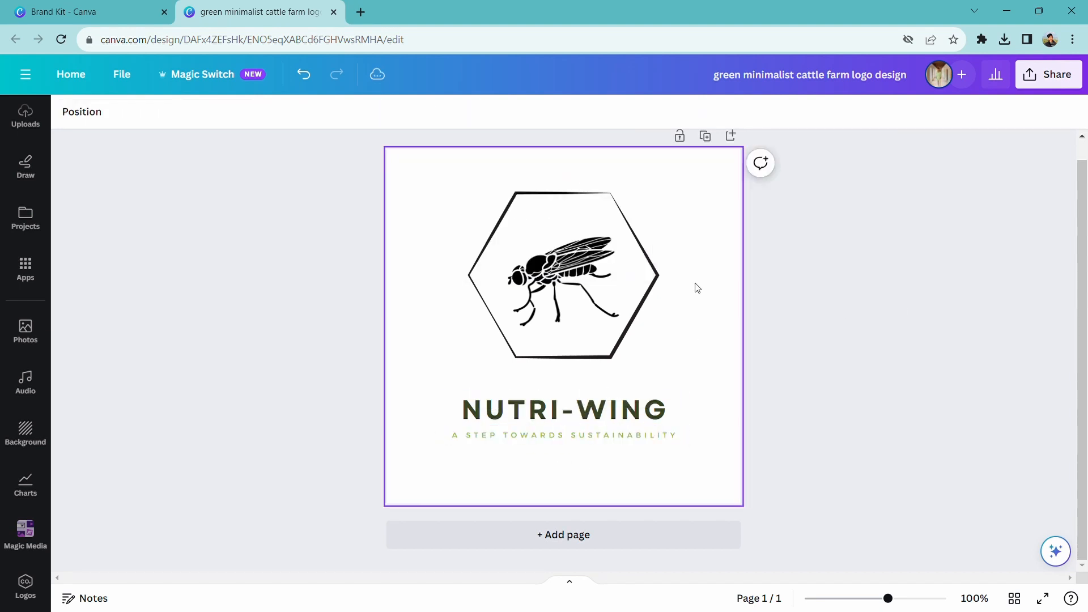
Step: Move the fly hexagon logo up and centre it horizontally using the page guides
{"action": "left_click", "coordinate": [563, 278]}
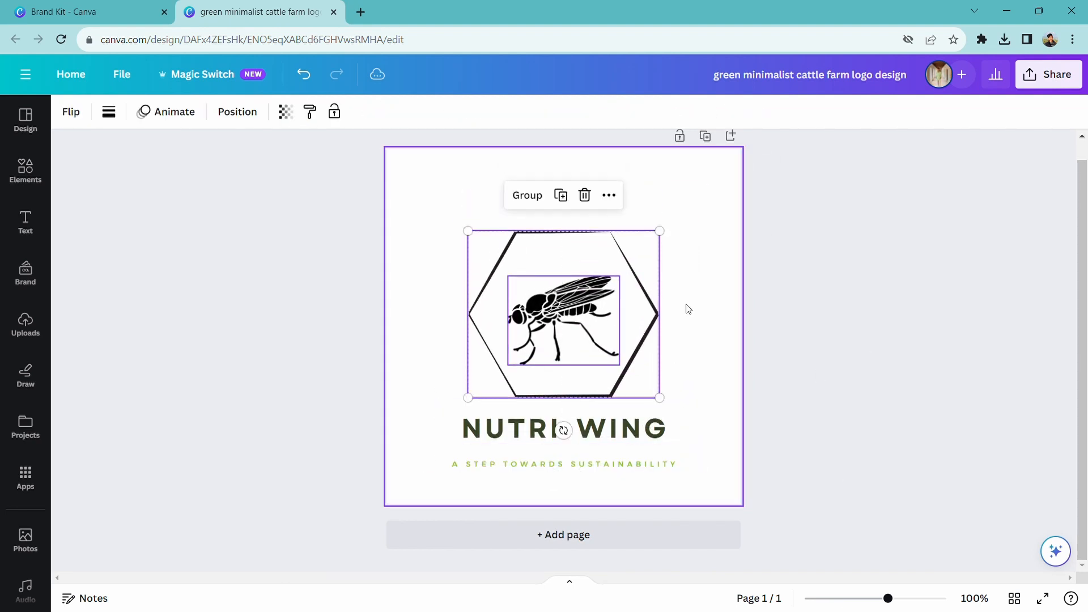
{"action": "left_click_drag", "start_coordinate": [564, 313], "coordinate": [563, 278]}
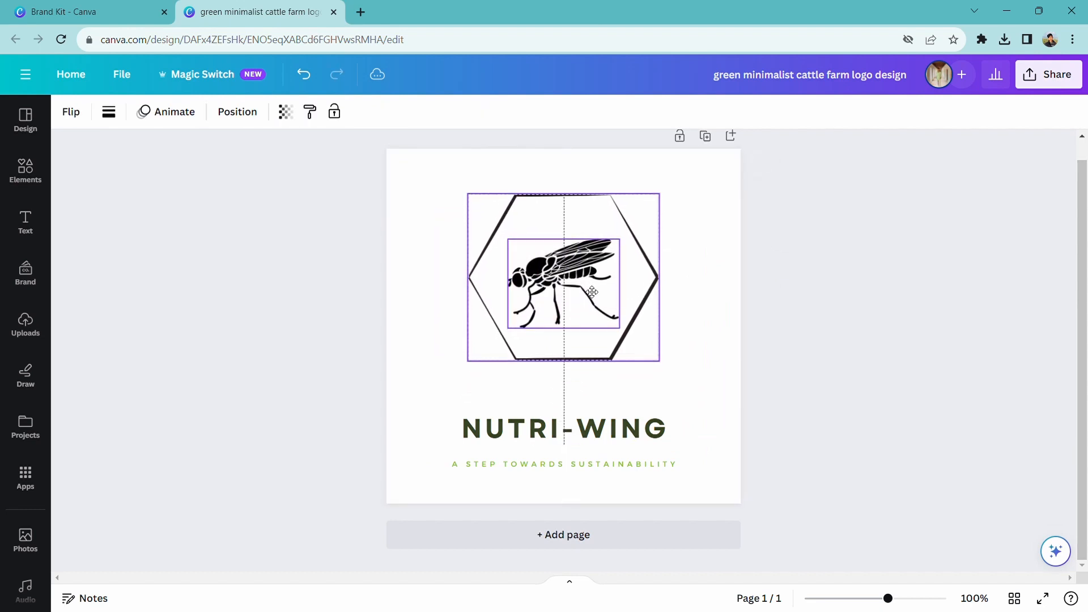
{"action": "left_click_drag", "start_coordinate": [563, 278], "coordinate": [564, 287]}
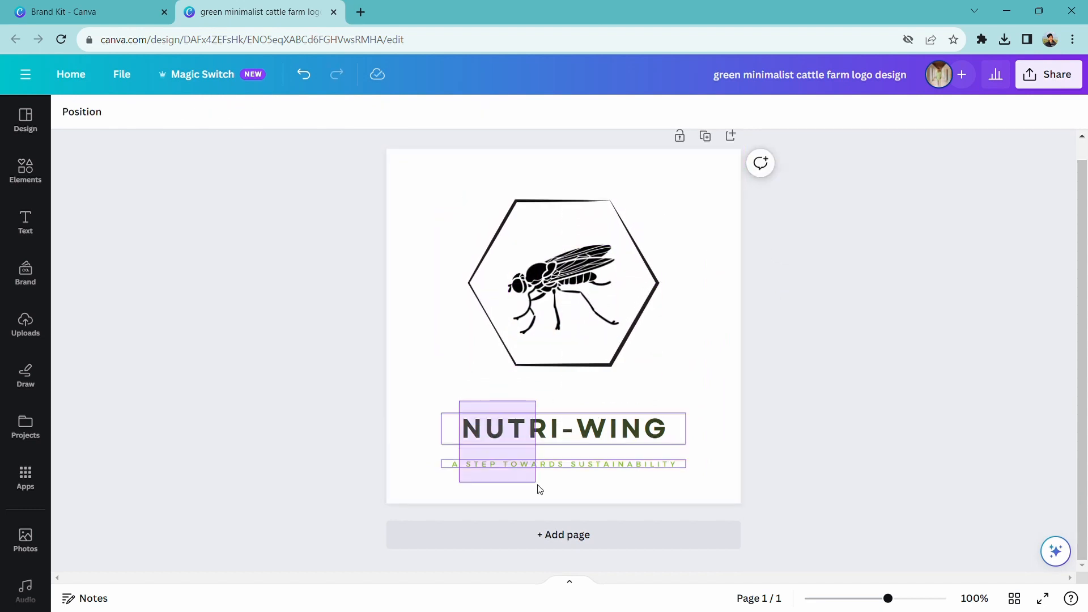
{"action": "left_click", "coordinate": [830, 438]}
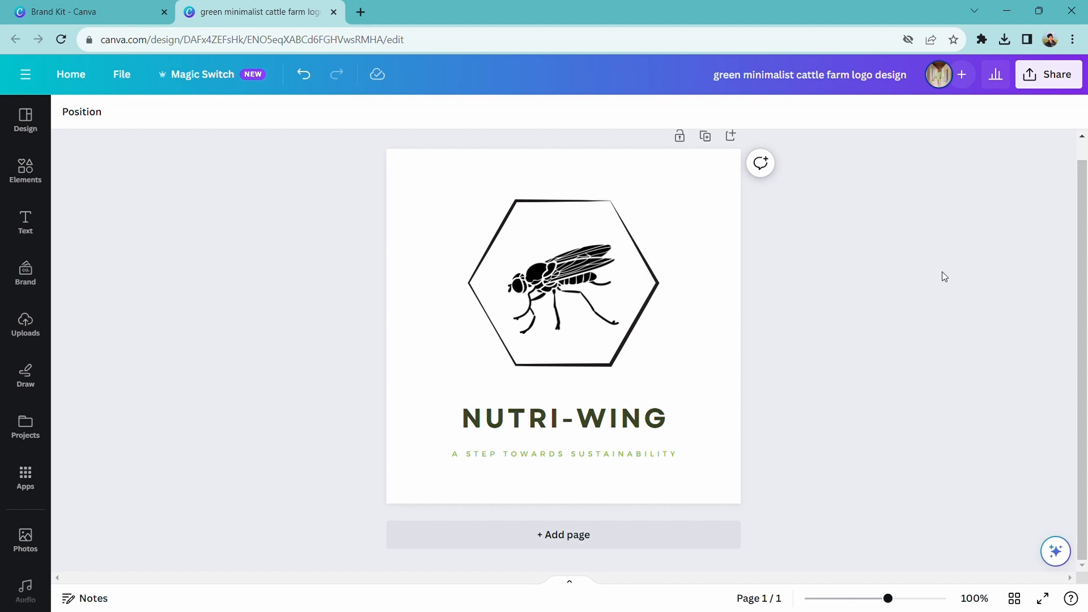
Step: Search Elements for 'Hexagon frame' and browse the honeycomb graphic results
{"action": "left_click", "coordinate": [25, 171]}
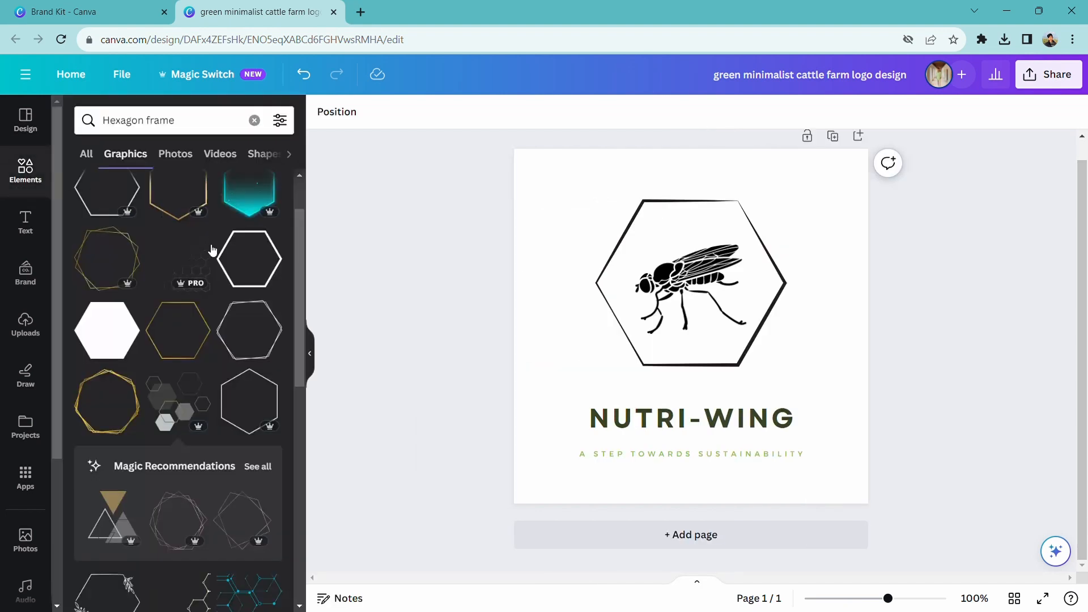
{"action": "mouse_move", "coordinate": [254, 350]}
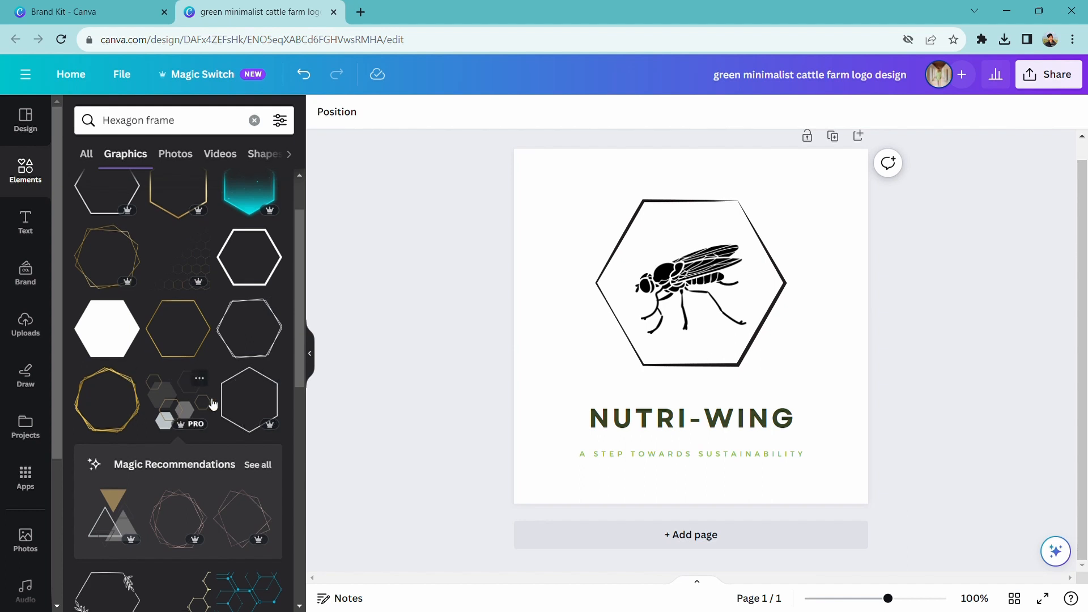
{"action": "scroll", "scroll_direction": "down", "scroll_amount": 3}
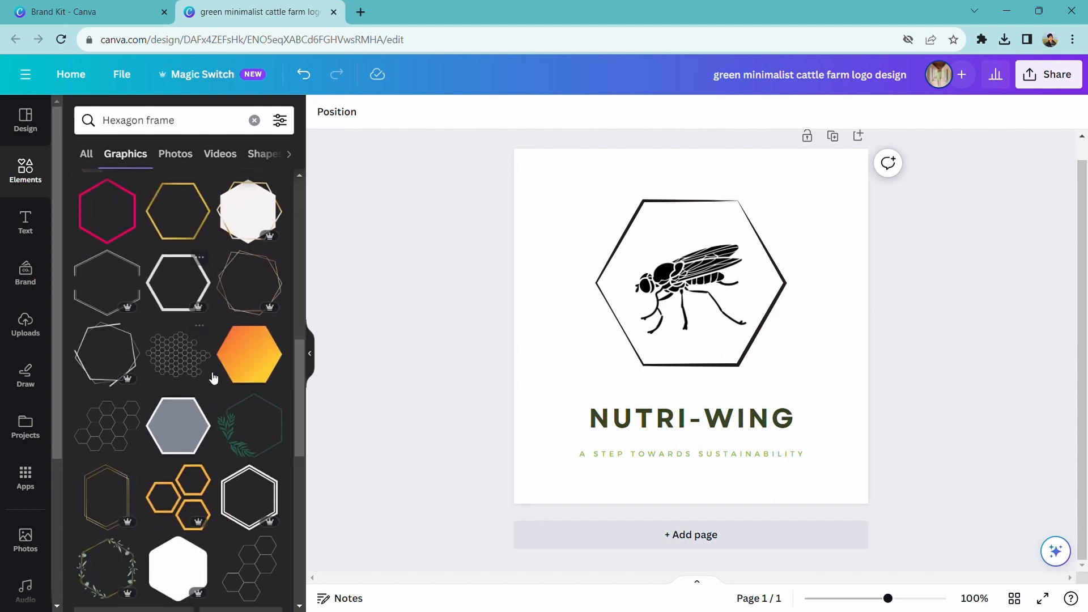
{"action": "mouse_move", "coordinate": [118, 418]}
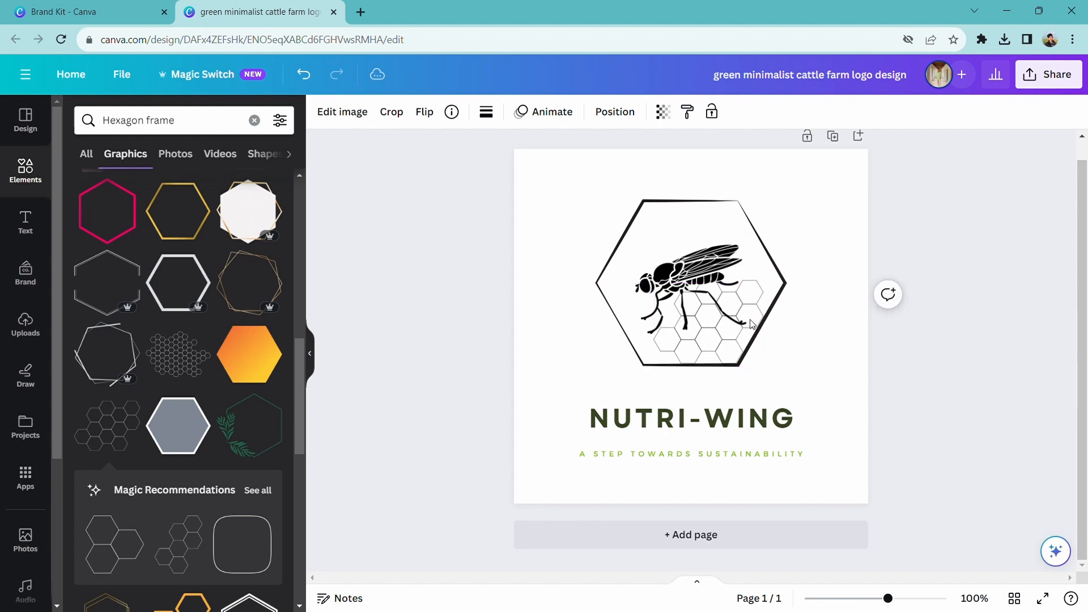
Step: Set the honeycomb's transparency to about 18 and enlarge it inside the hexagon behind the fly
{"action": "left_click", "coordinate": [708, 326]}
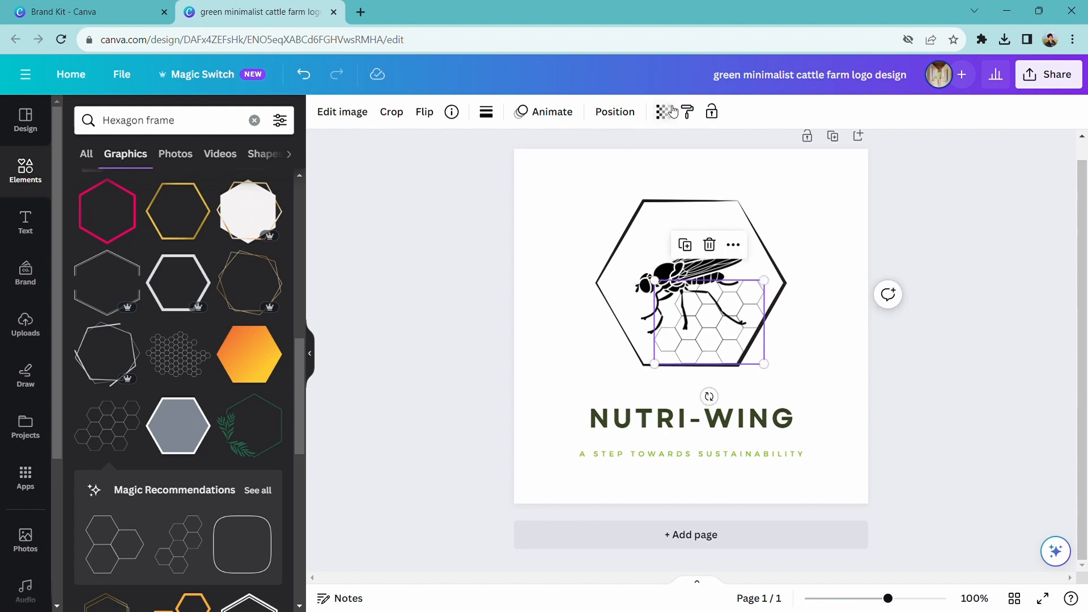
{"action": "left_click", "coordinate": [663, 112]}
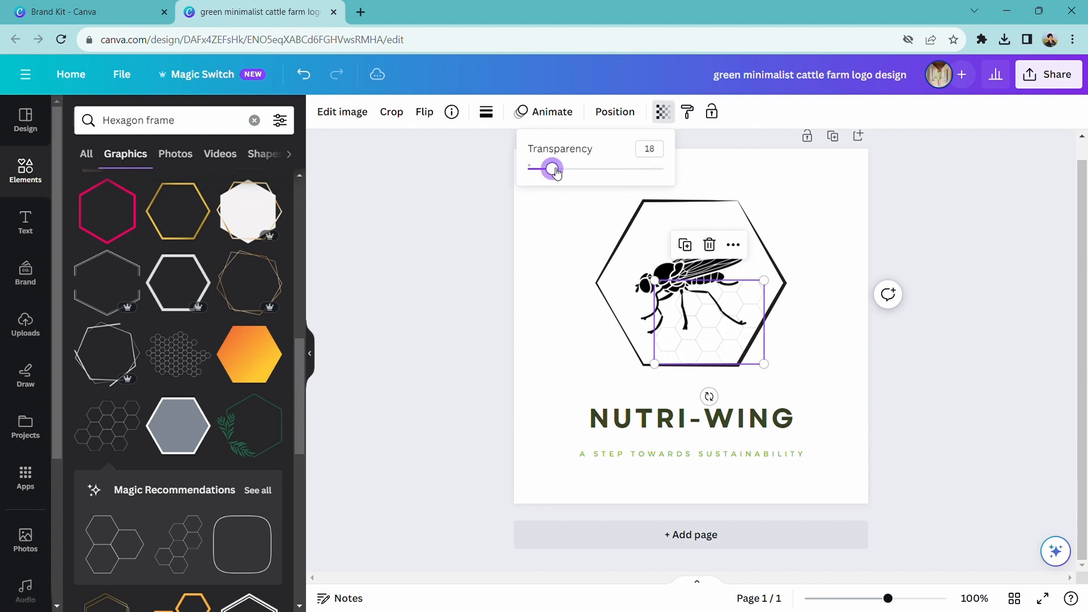
{"action": "left_click_drag", "start_coordinate": [652, 281], "coordinate": [630, 263]}
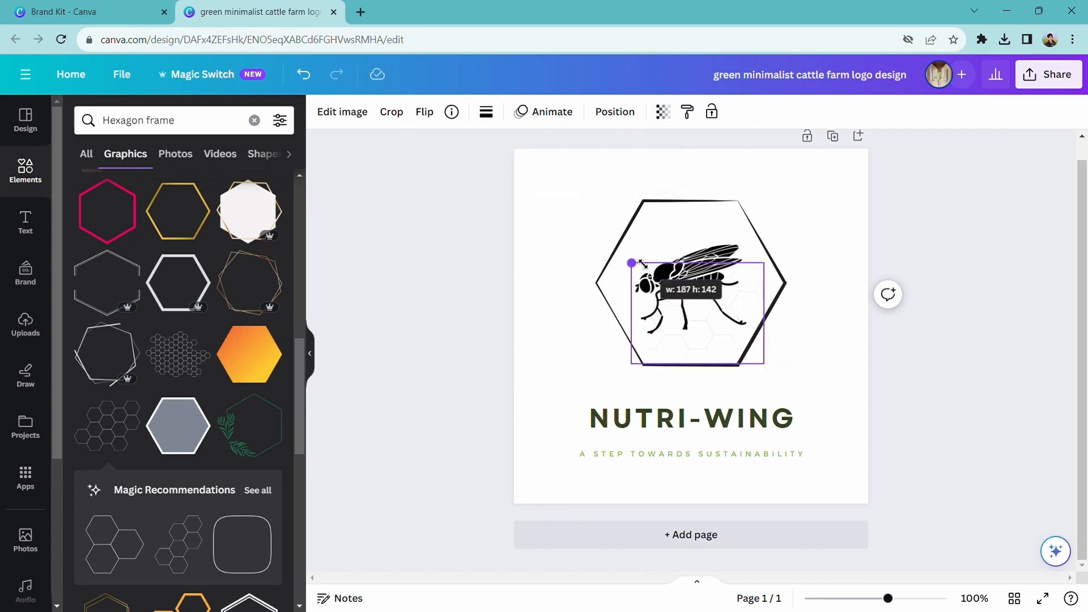
{"action": "left_click_drag", "start_coordinate": [631, 264], "coordinate": [635, 266]}
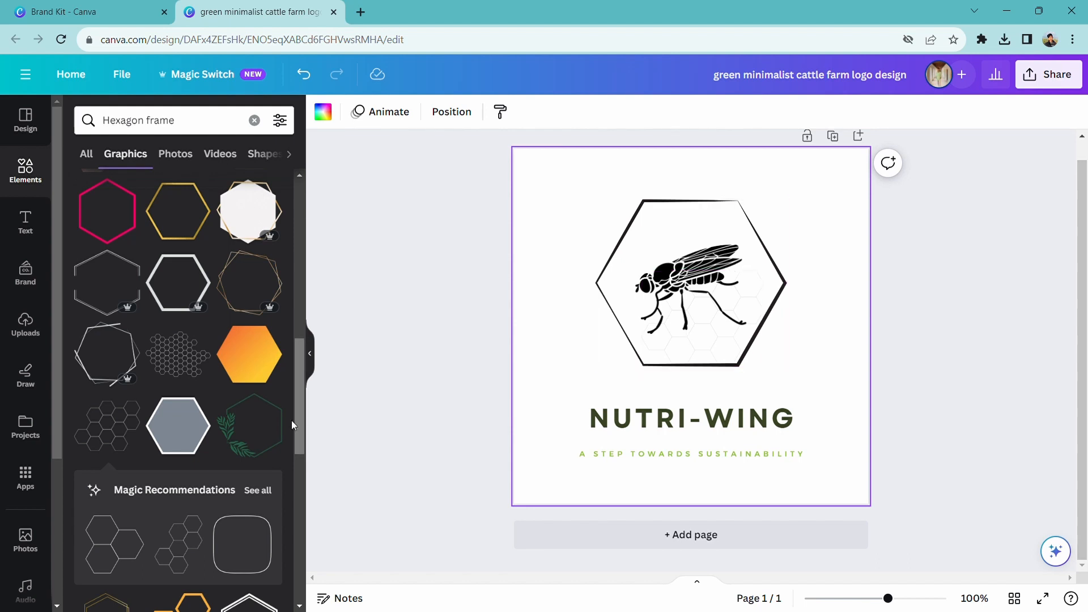
Step: Add a hexagon cluster graphic, shrink it into the hexagon's upper left and make it faint
{"action": "scroll", "scroll_direction": "down", "scroll_amount": 3}
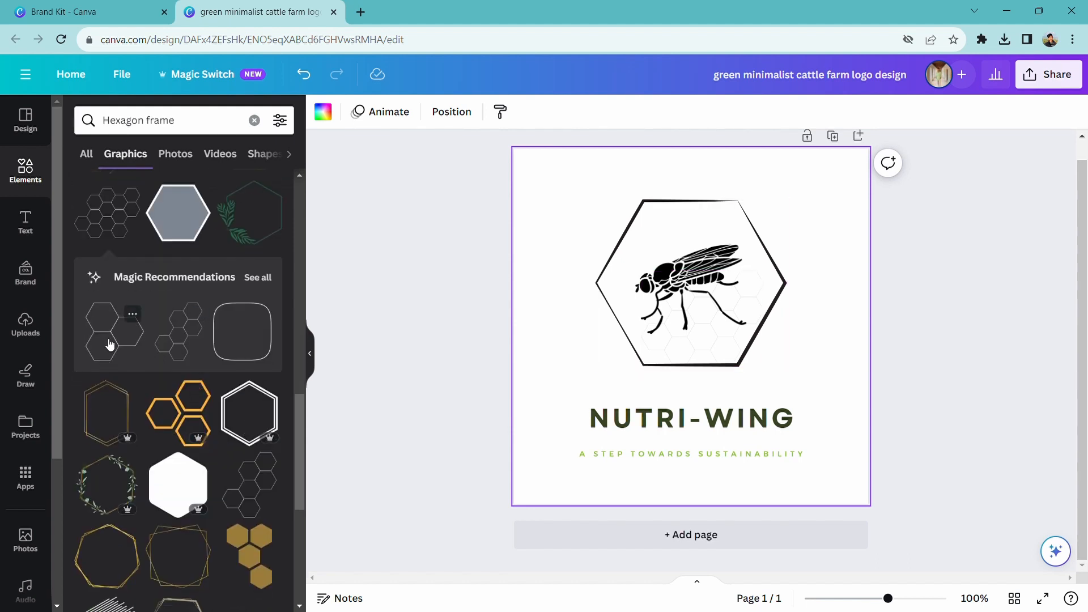
{"action": "left_click", "coordinate": [687, 278]}
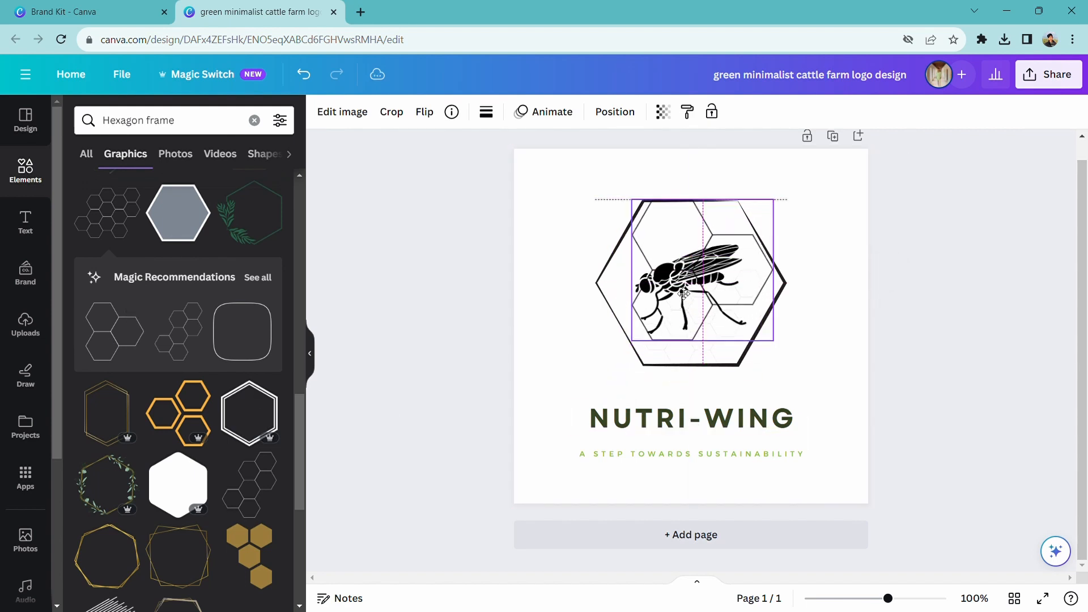
{"action": "left_click_drag", "start_coordinate": [775, 346], "coordinate": [687, 262]}
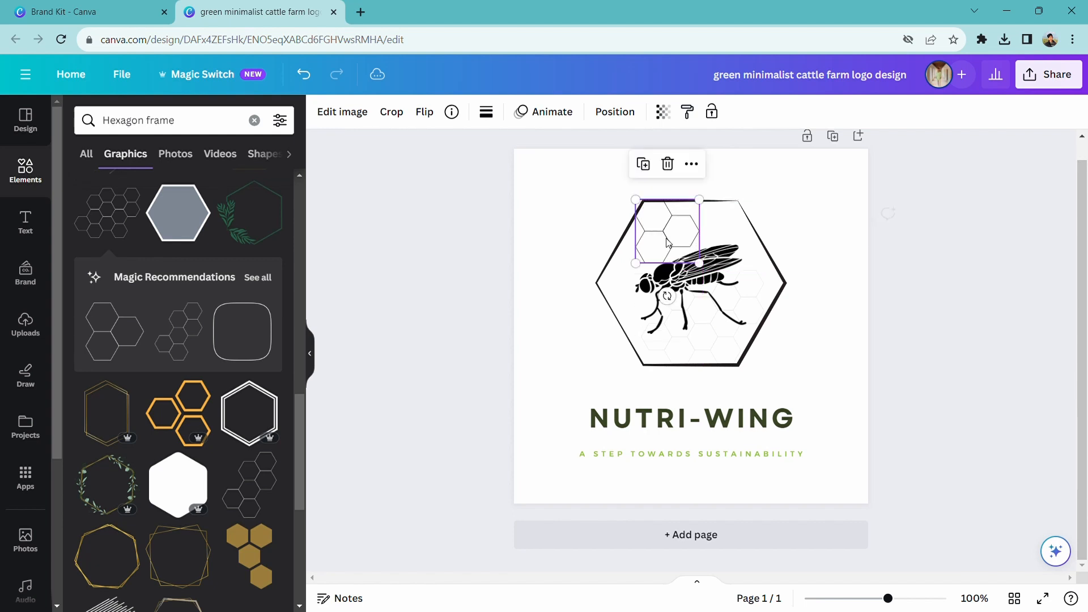
{"action": "left_click", "coordinate": [663, 112]}
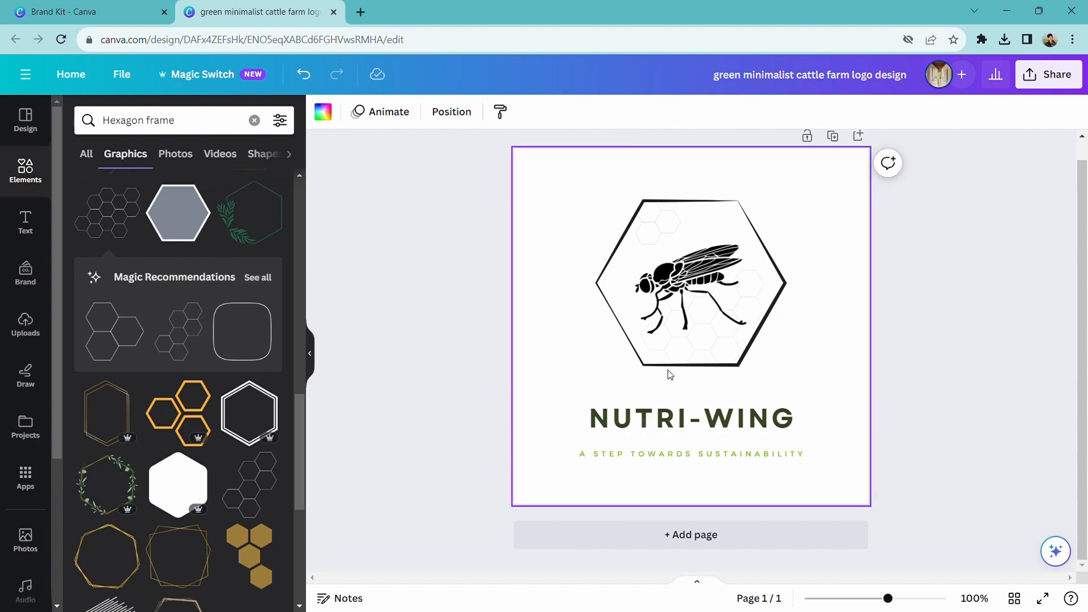
{"action": "left_click", "coordinate": [694, 312]}
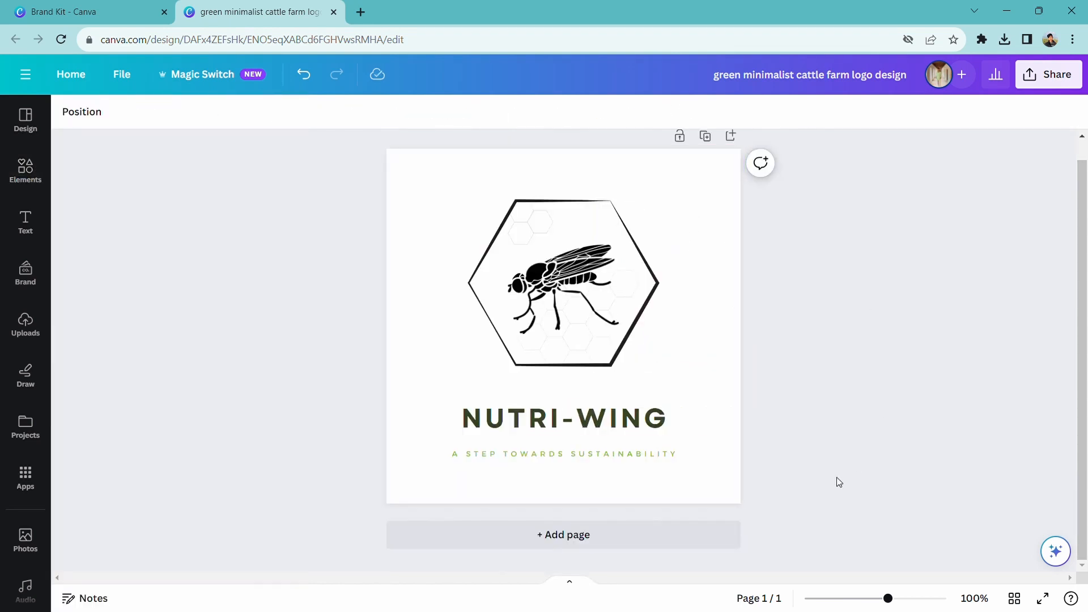
Step: Rename the design to 'nutri-wing logo'
{"action": "left_click", "coordinate": [810, 75]}
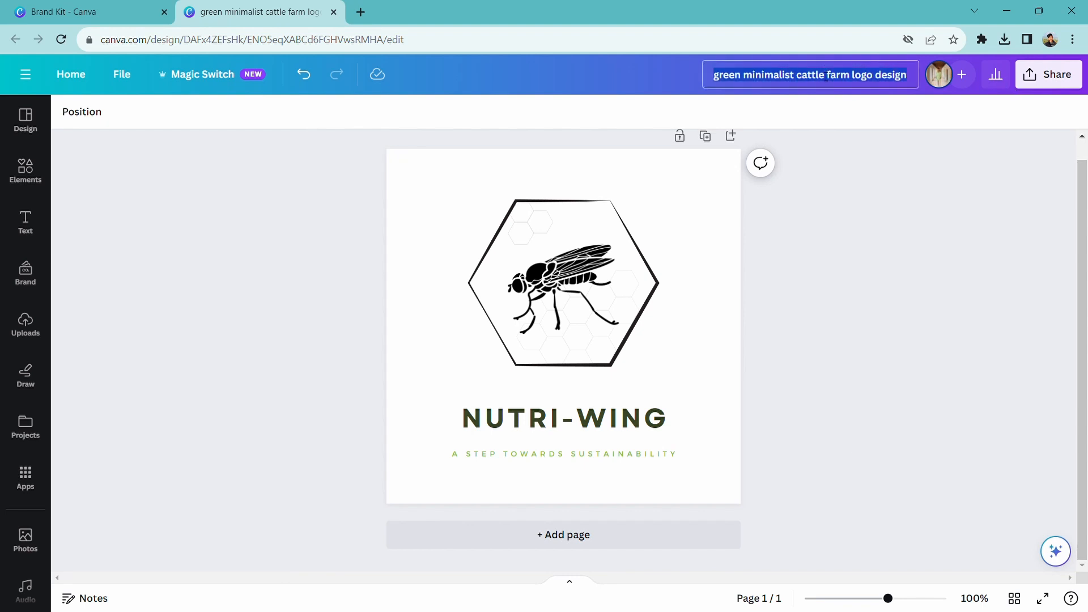
{"action": "type", "text": "nutri-wing log"}
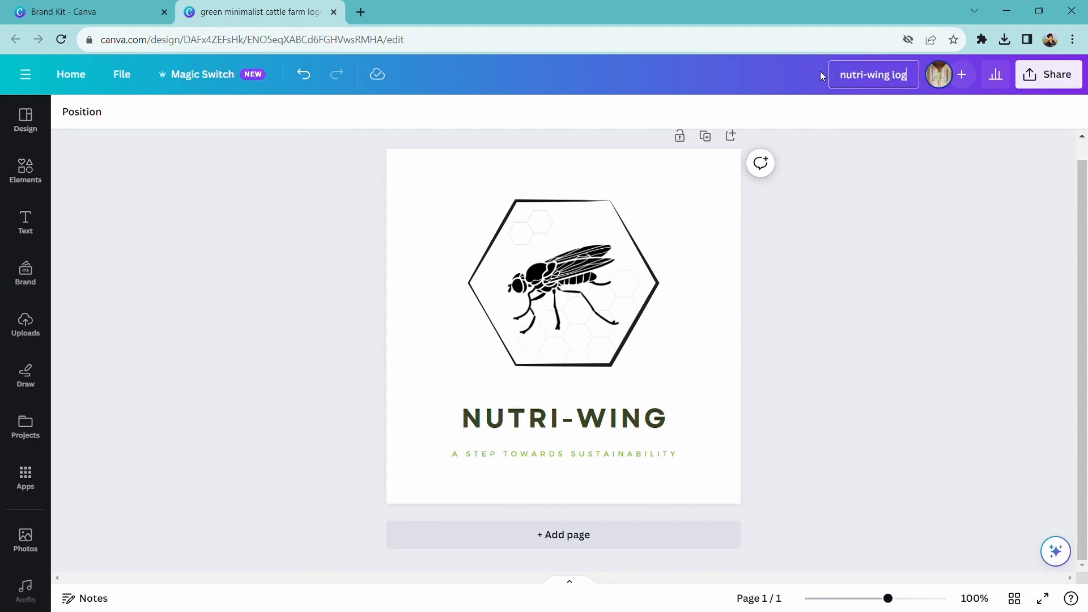